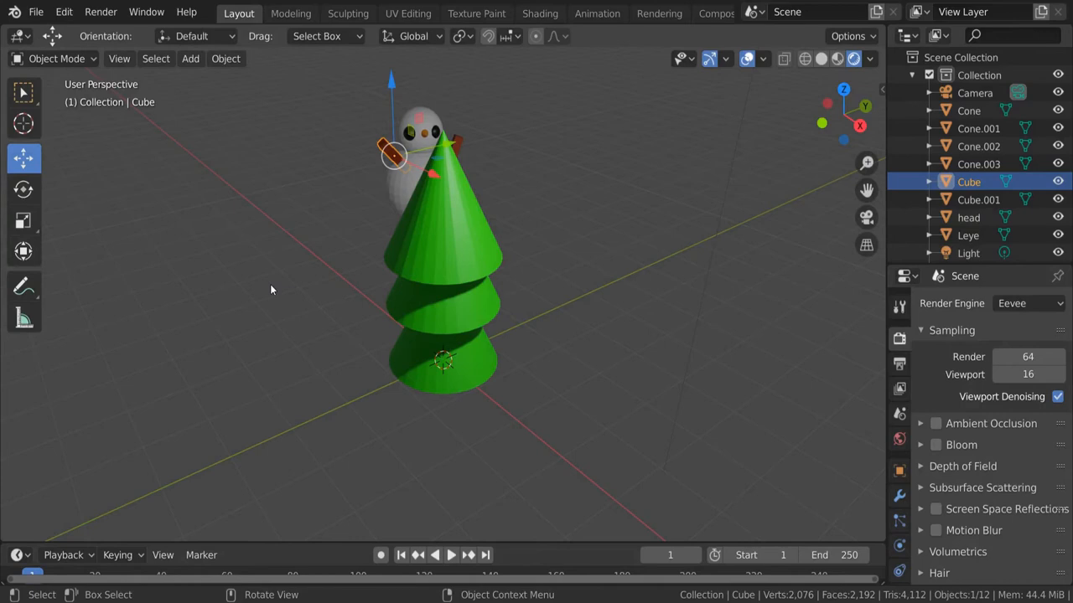
mouse_move(272, 282)
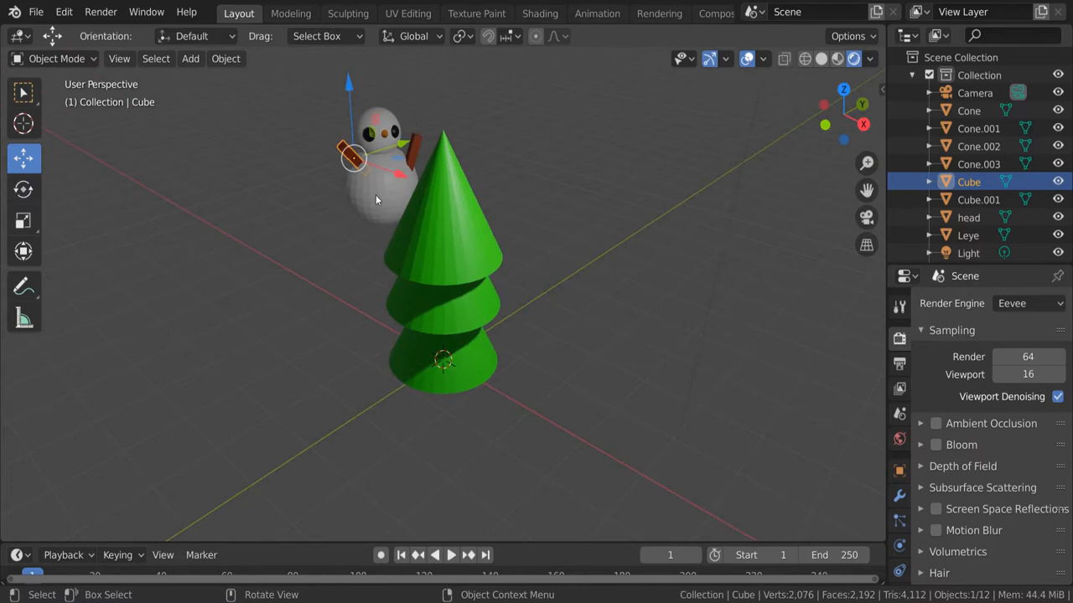
- Rename the snowman's body sphere to Body and the first arm cube to RArm
left_click(377, 184)
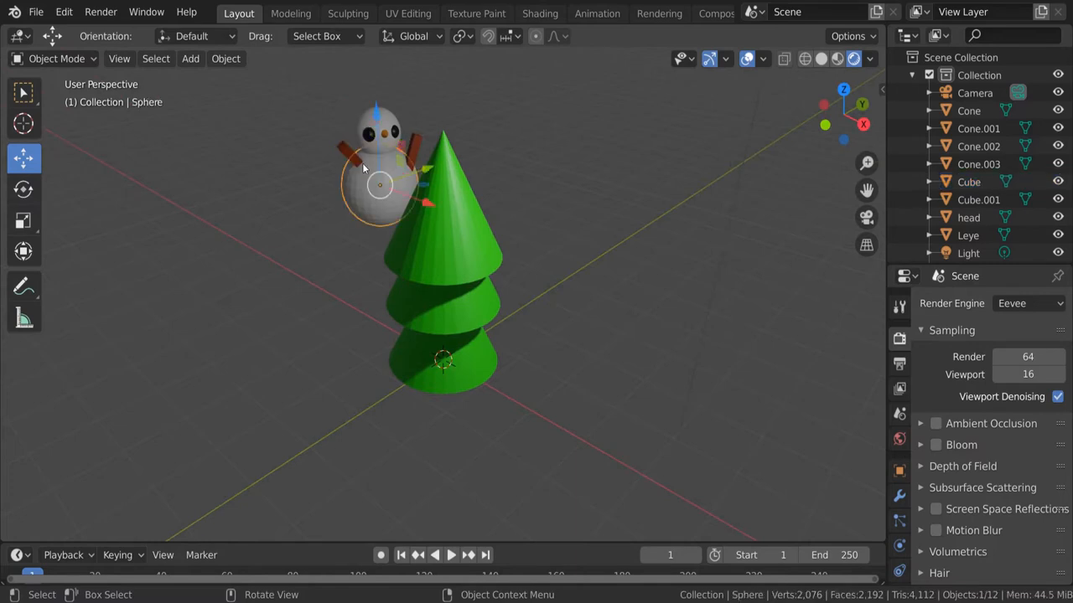
left_click(377, 126)
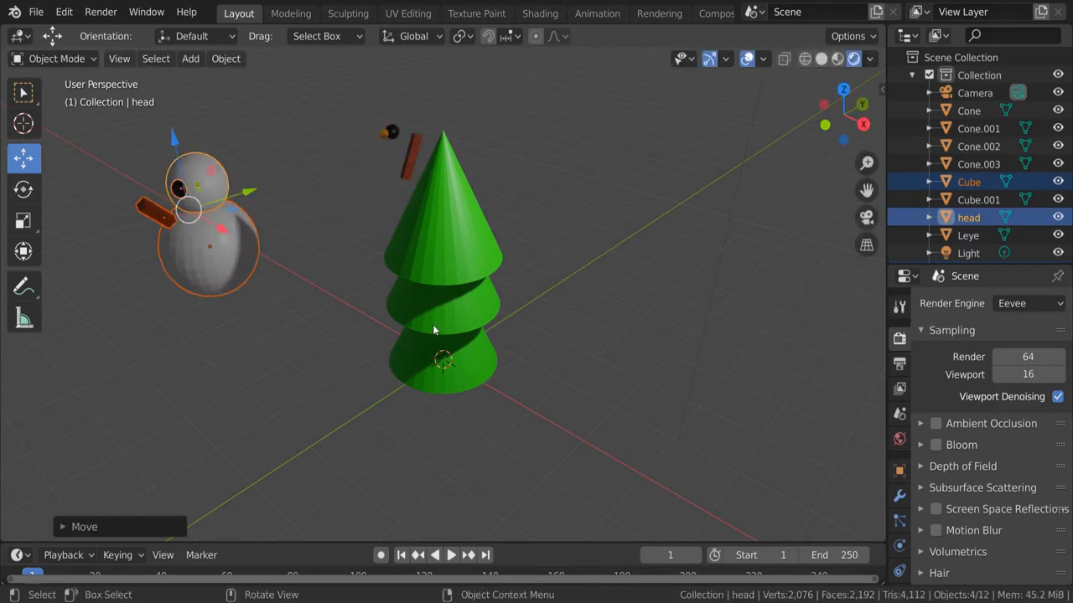
mouse_move(359, 208)
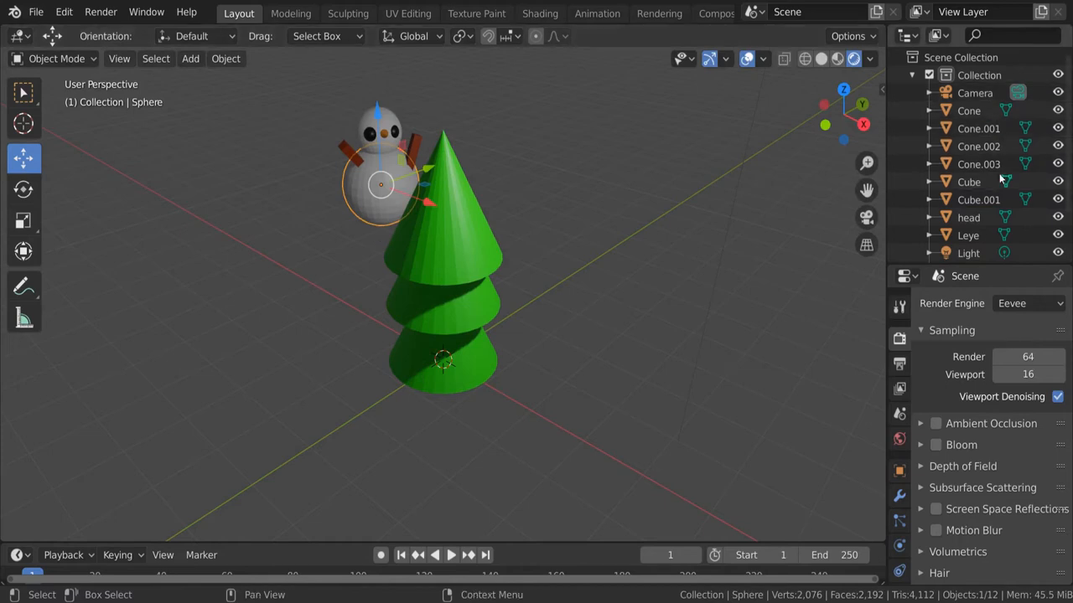
left_click(972, 228)
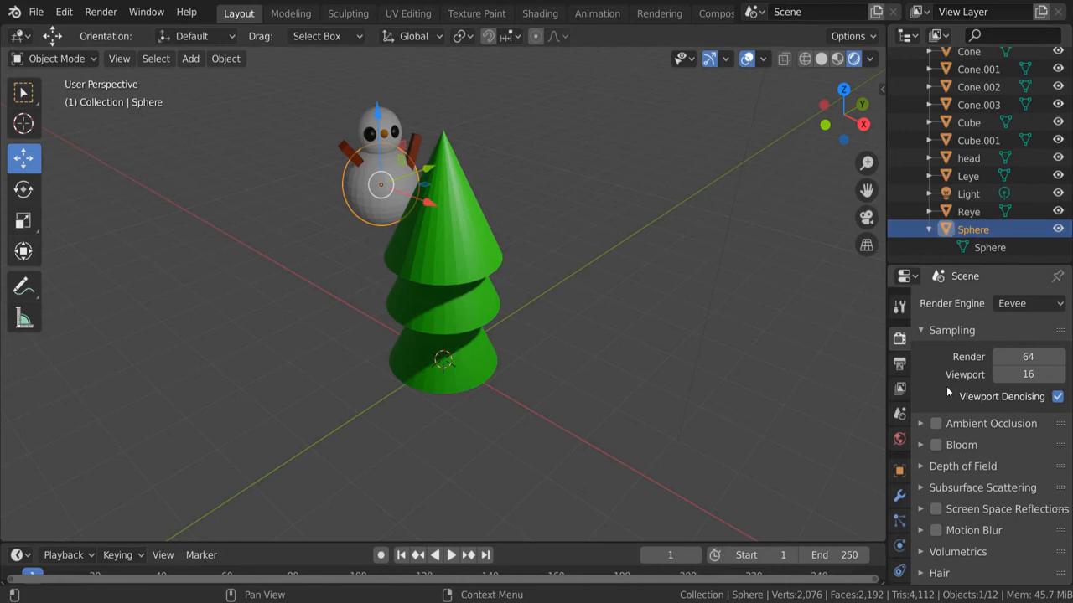
left_click(898, 471)
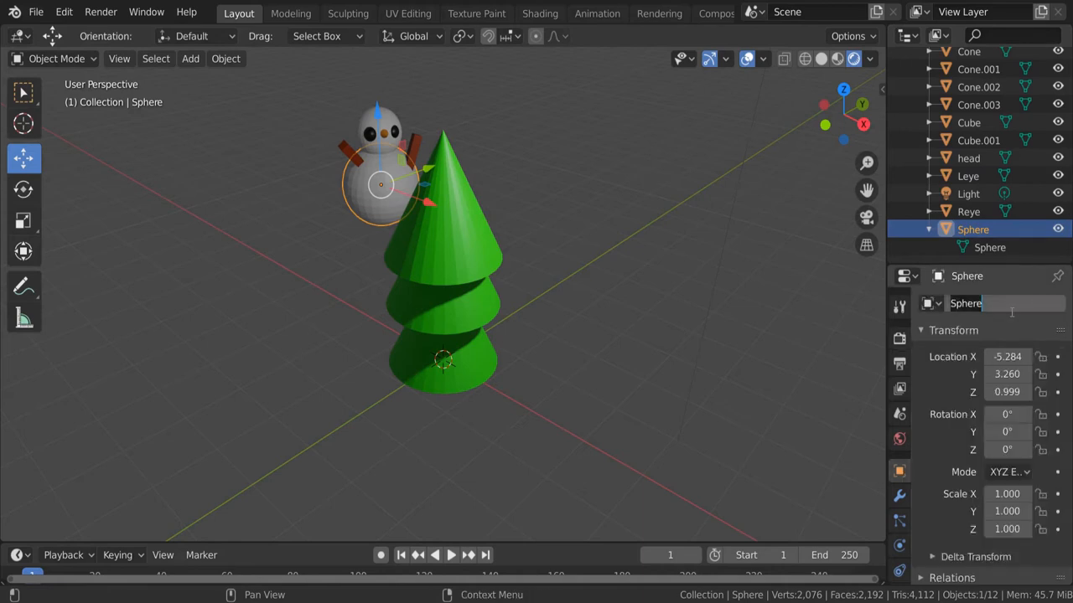
type("Body")
type("R")
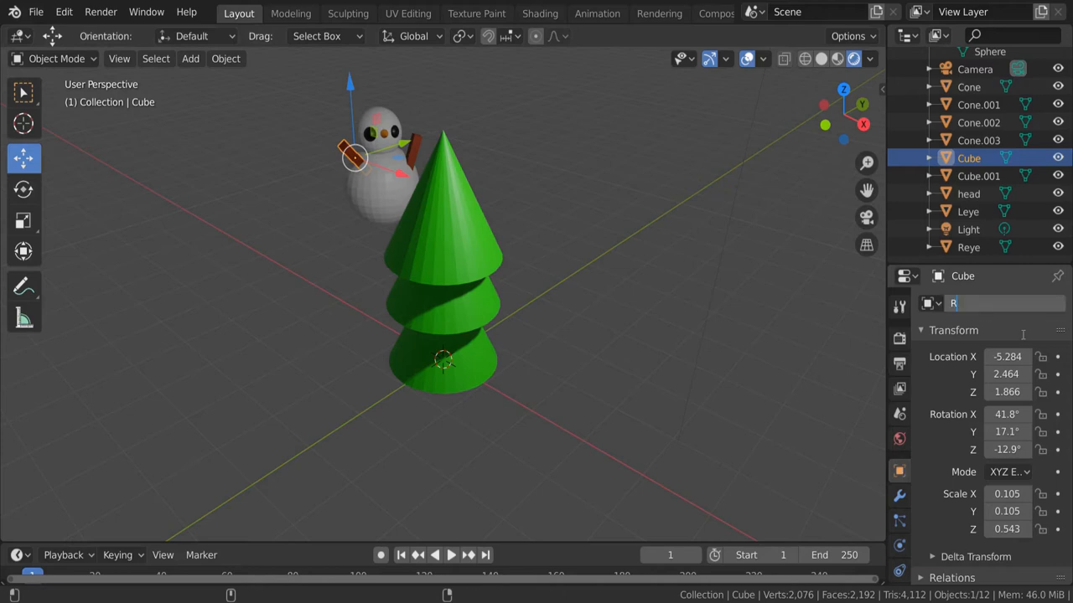
type("A")
type("La")
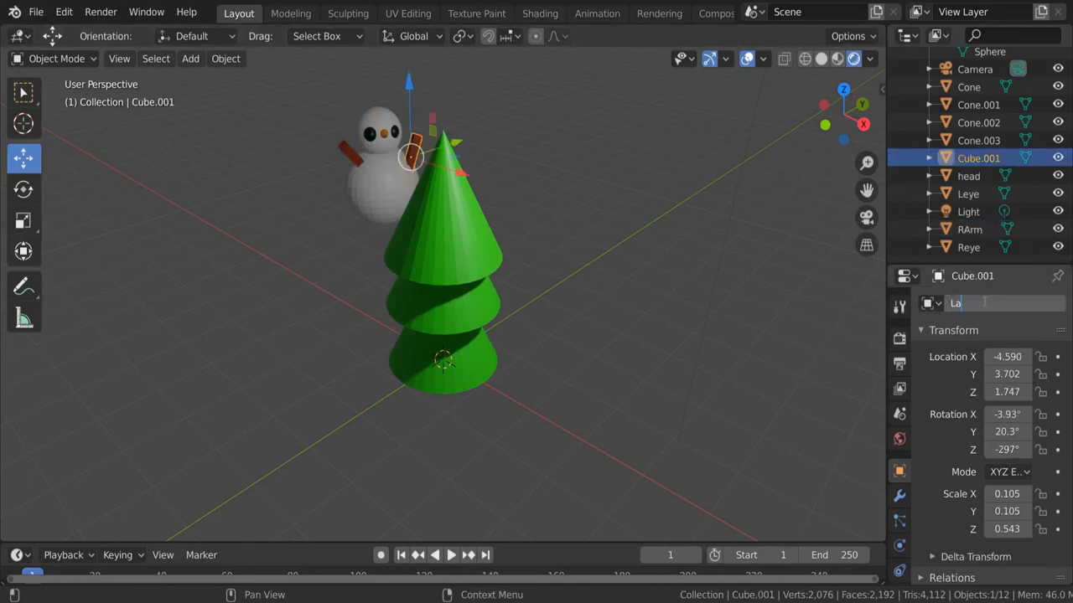
- Rename Cube.001 to LArm and parent LArm and RArm under Body
left_click(969, 176)
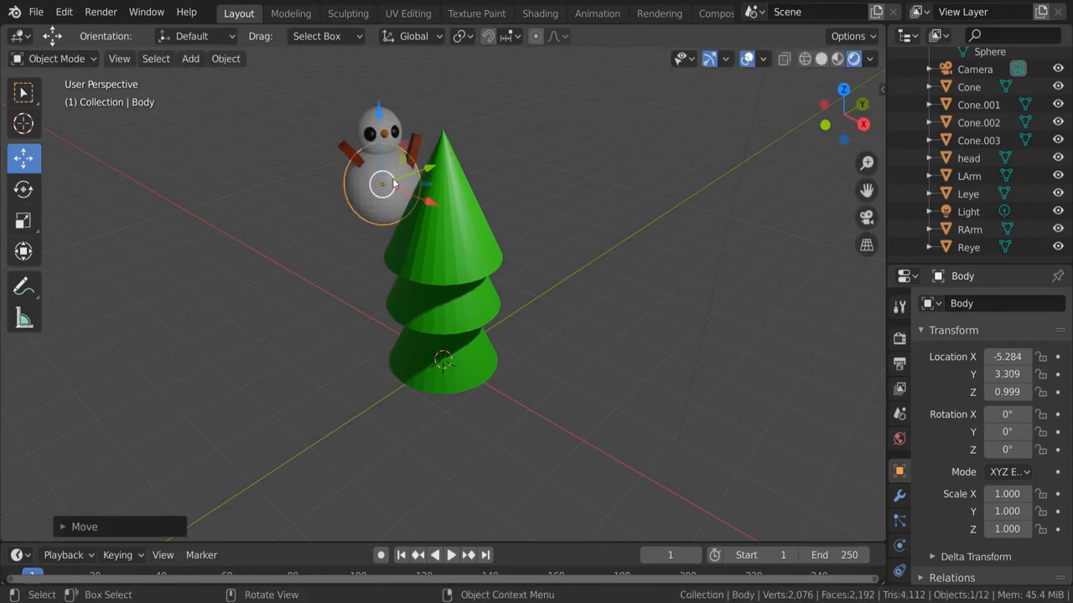
left_click(968, 228)
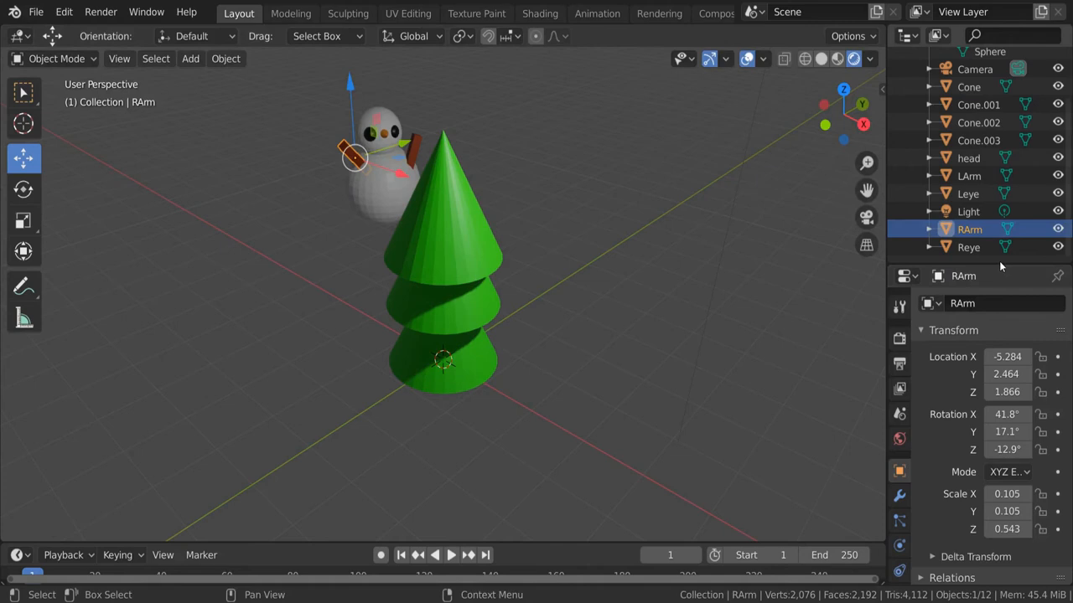
scroll("down", 3)
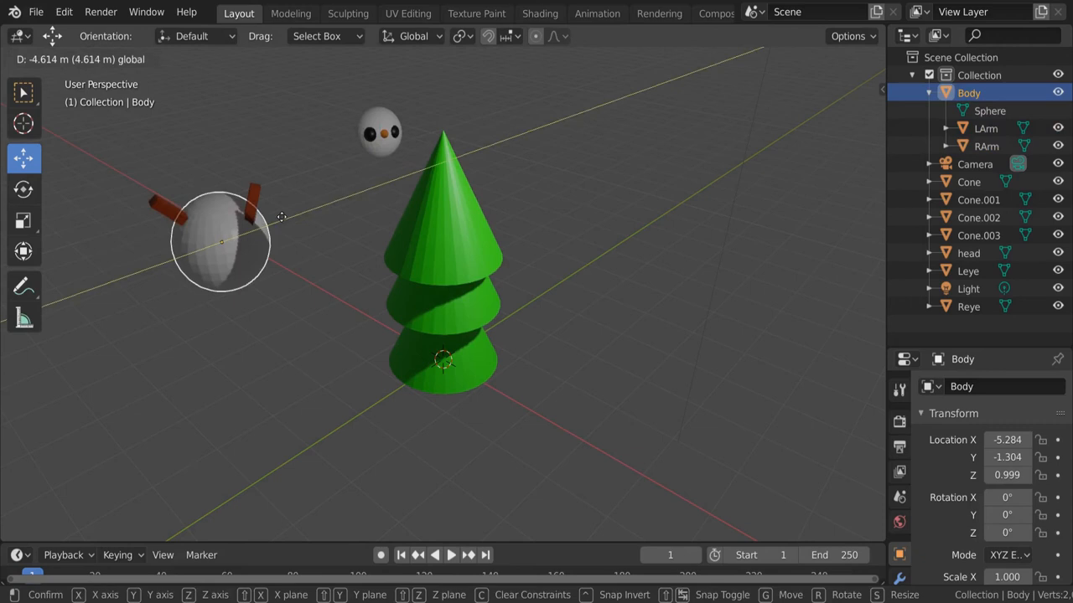
- Test moving RArm on its own, then undo so the snowman is whole again
left_click_drag(221, 243, 386, 176)
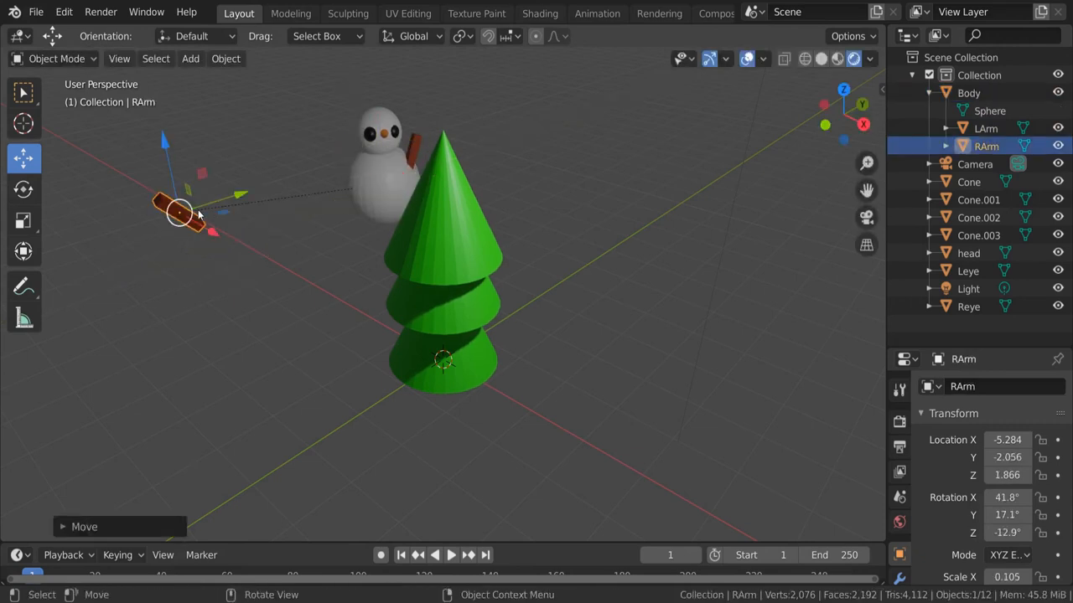
left_click_drag(181, 211, 209, 198)
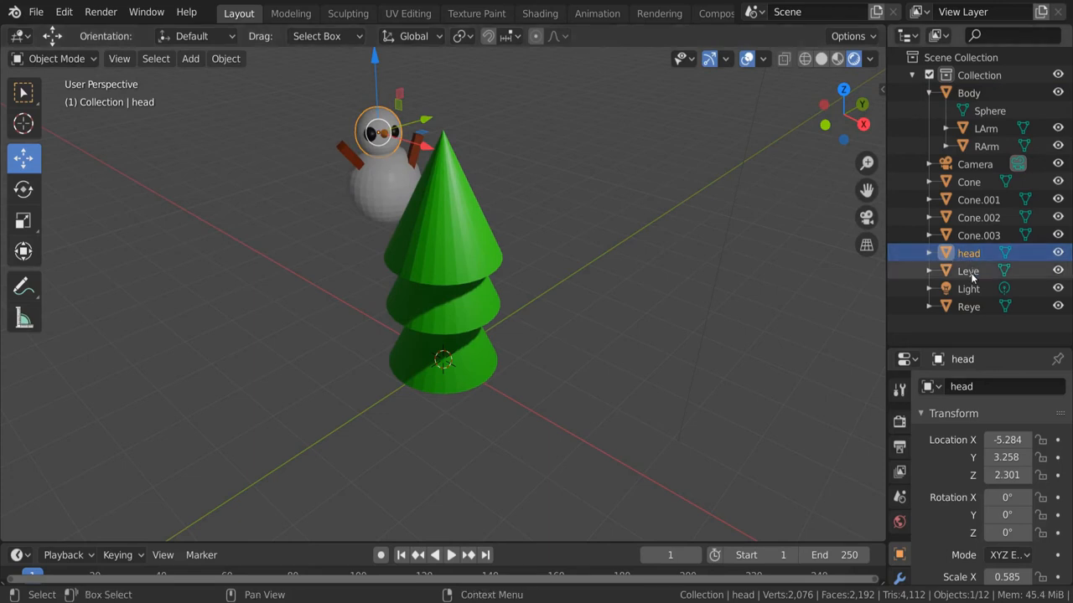
mouse_move(958, 283)
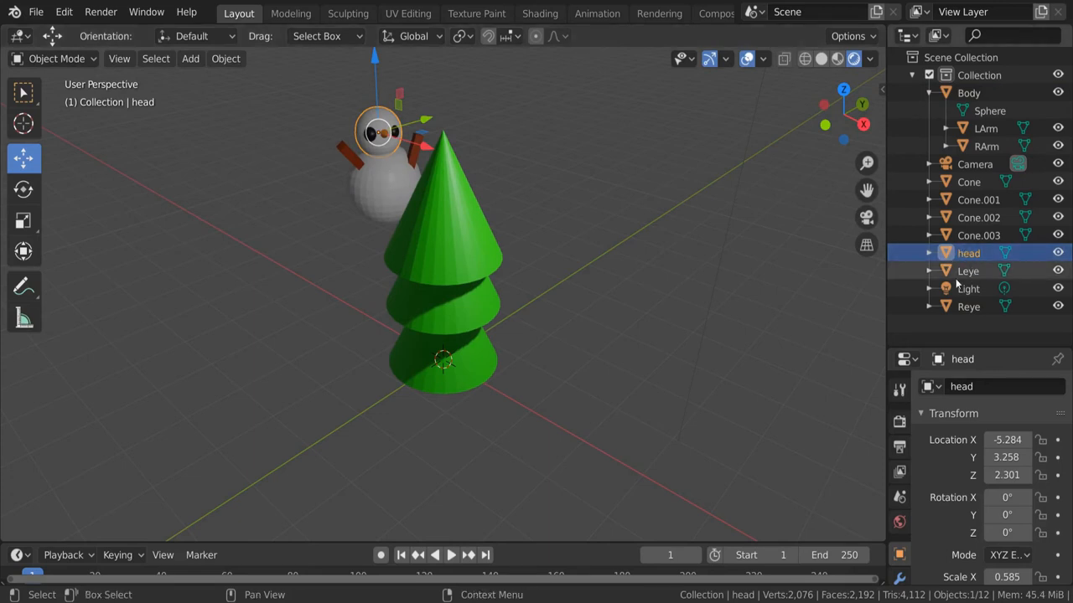
- Rename the cone to Nose, parent Leye, Reye and Nose to head, and head to Body
left_click(968, 271)
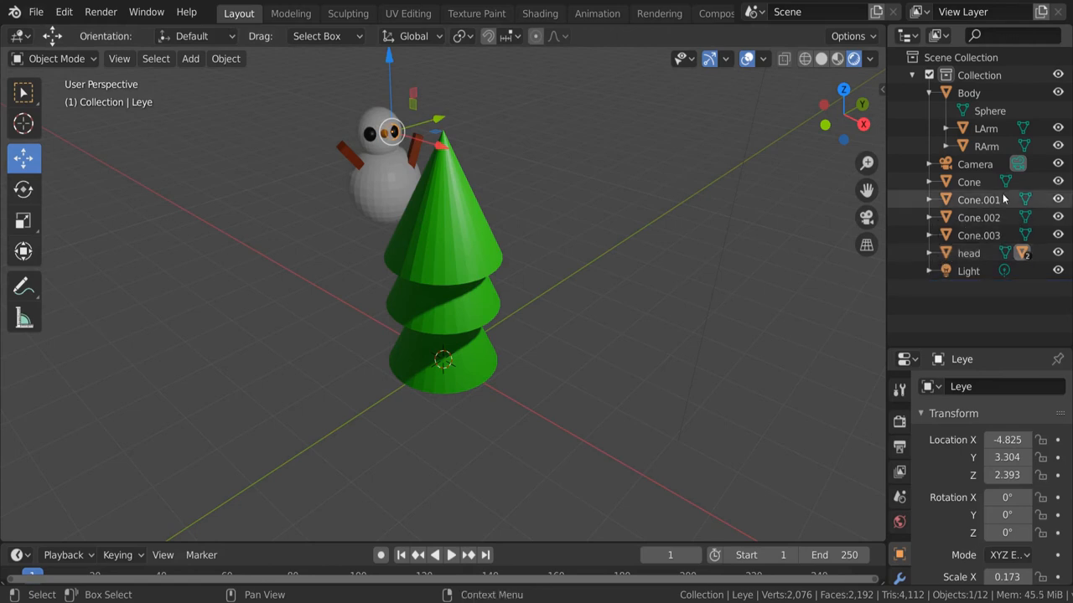
left_click(968, 181)
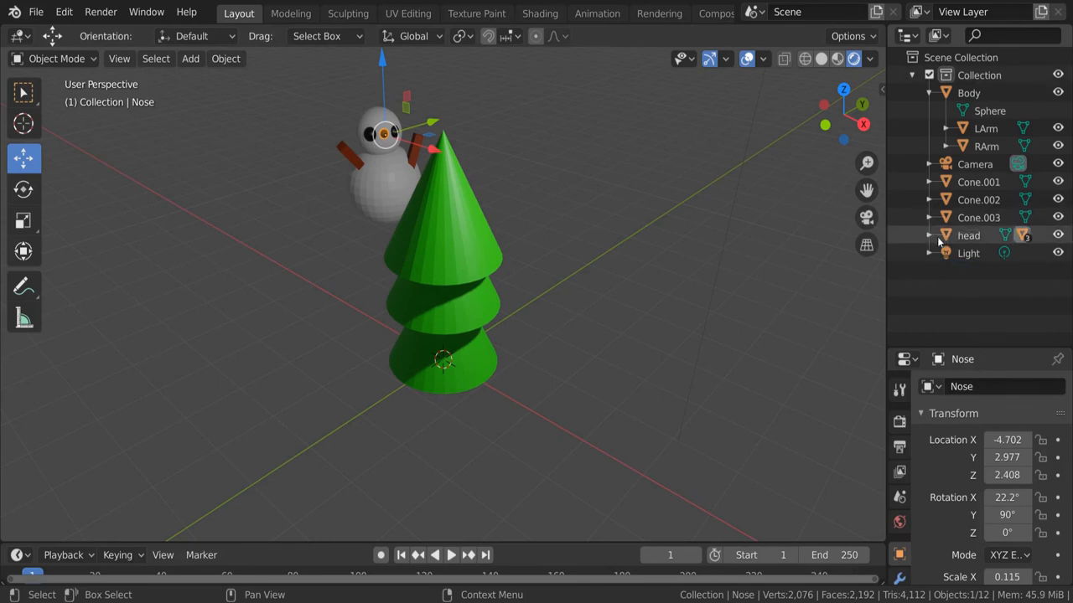
left_click(930, 235)
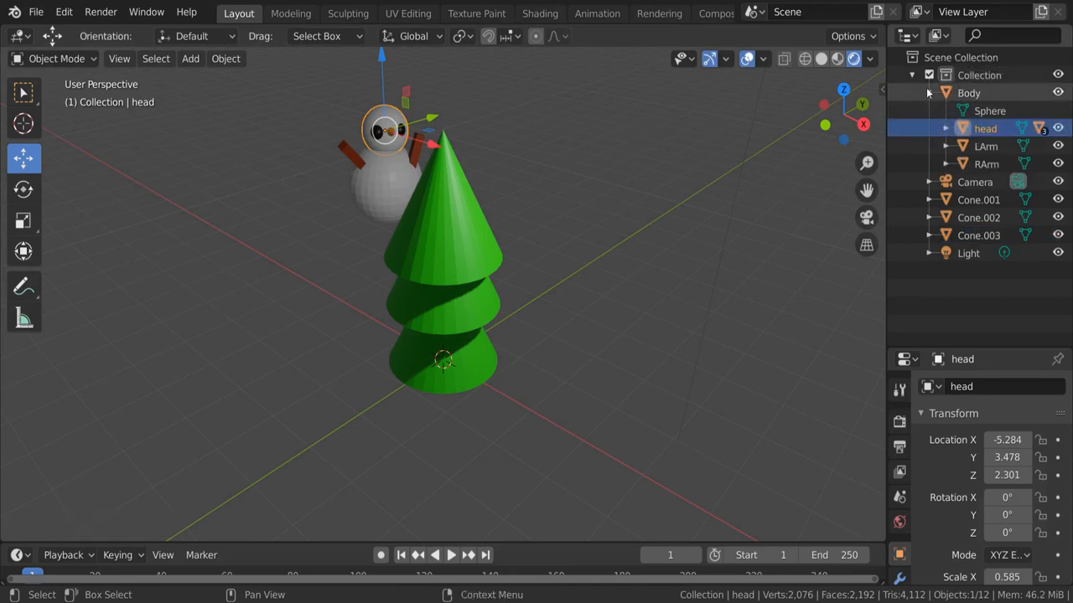
- Check head's children in the Outliner, then move Body with the whole snowman left of the tree
left_click(945, 127)
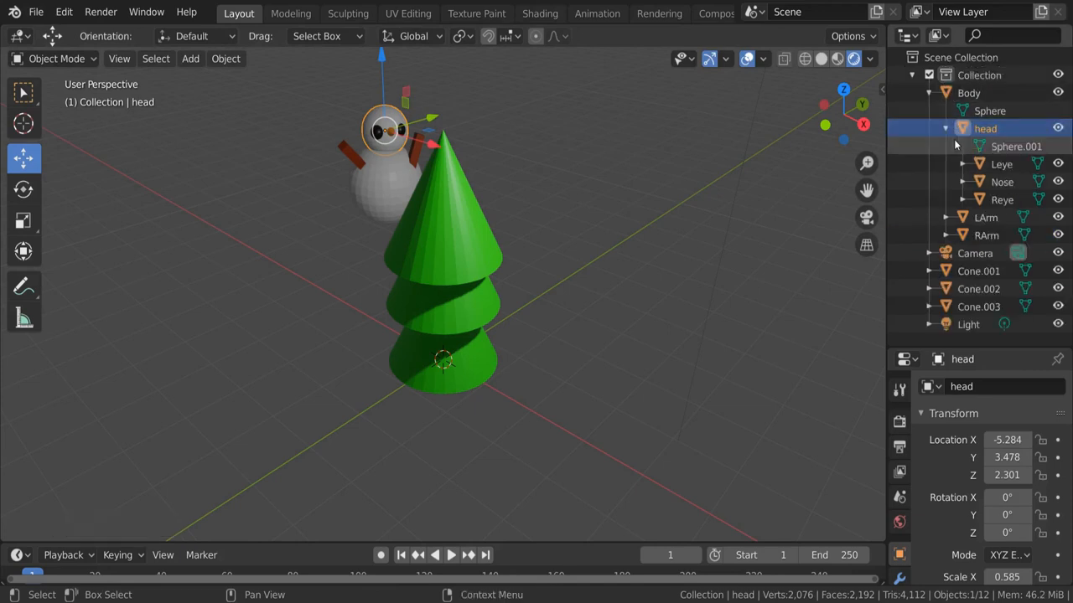
left_click(945, 128)
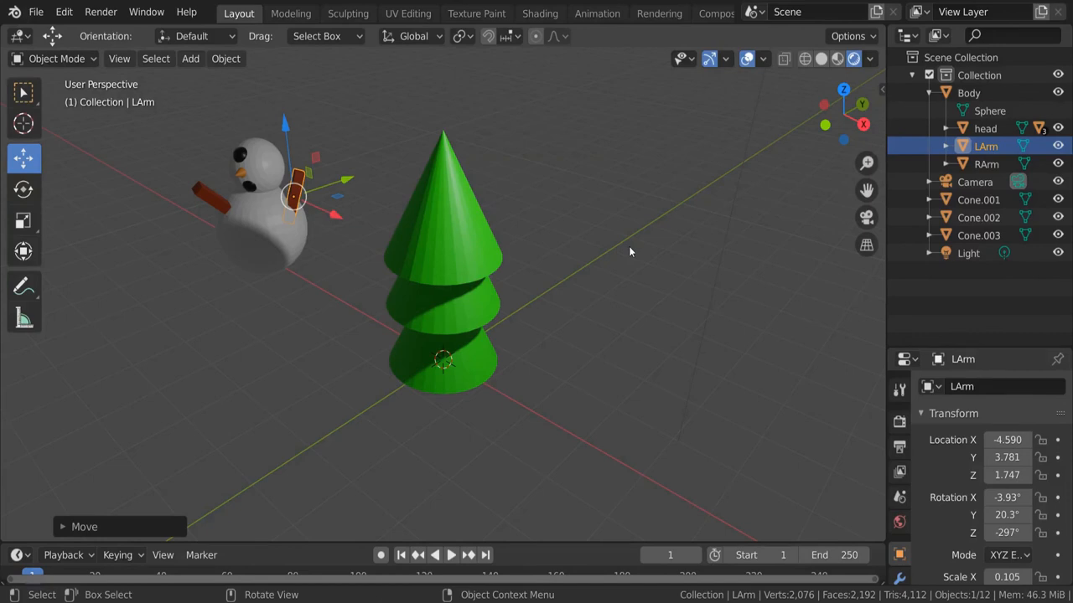
- Rotate the head so its eyes and nose turn along with it
left_click(985, 127)
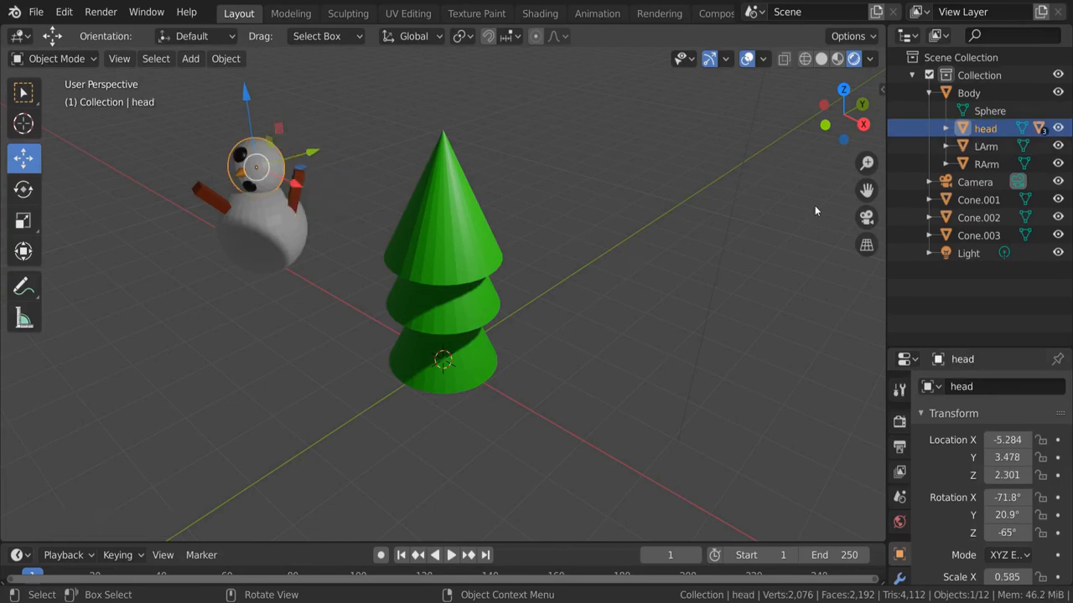